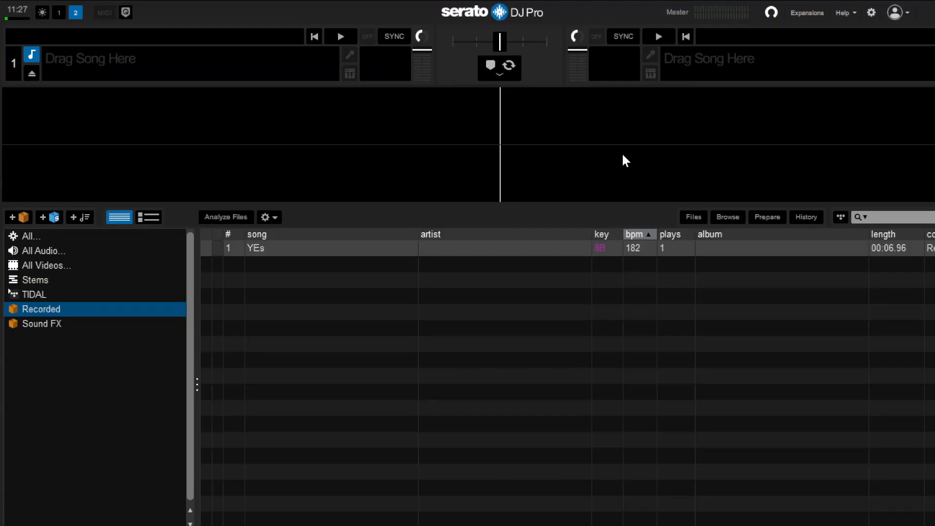
{"action": "mouse_move", "coordinate": [616, 100]}
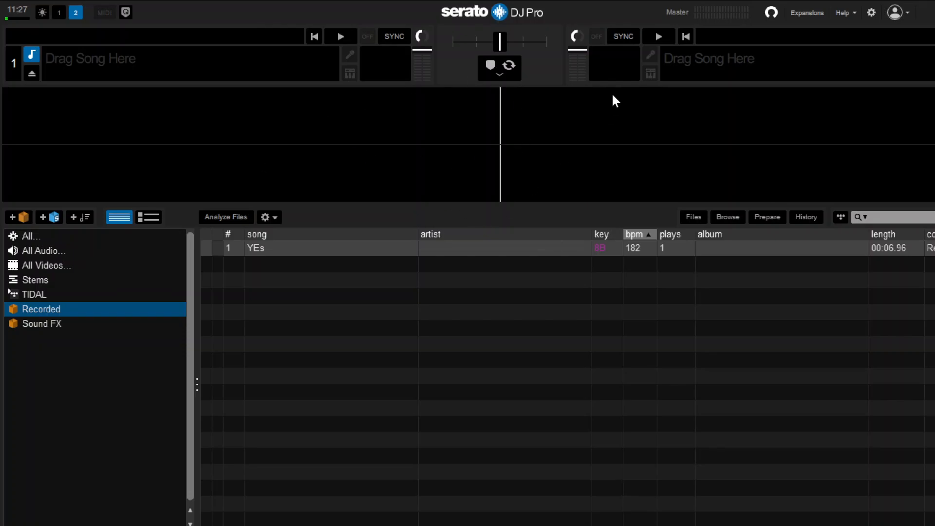
{"action": "mouse_move", "coordinate": [748, 183]}
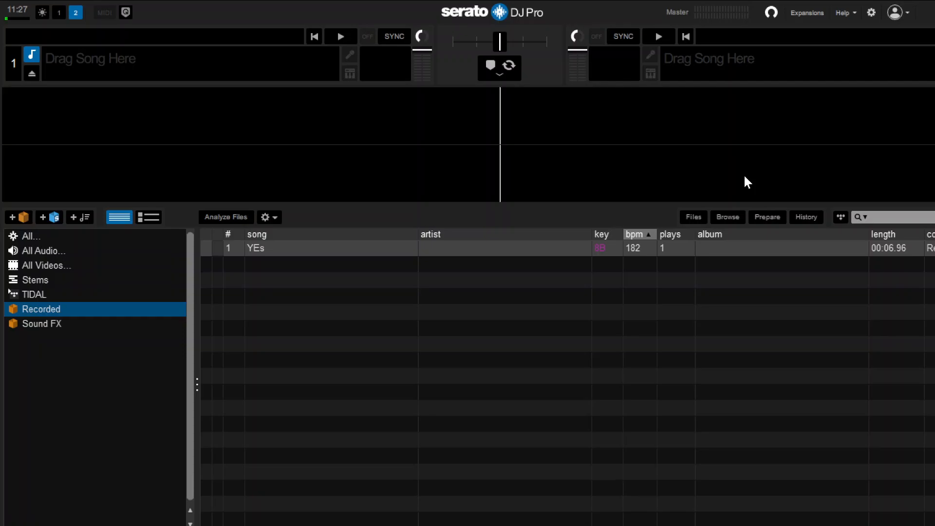
{"action": "mouse_move", "coordinate": [377, 249]}
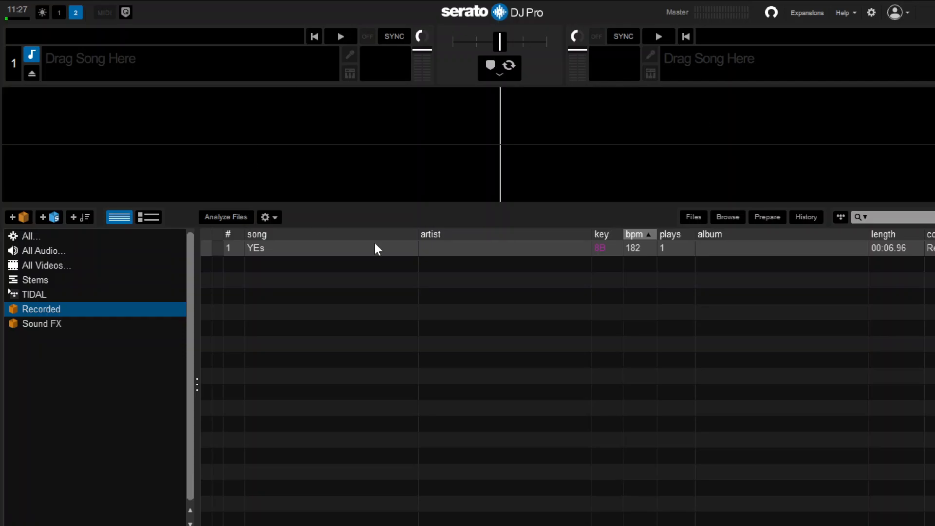
{"action": "mouse_move", "coordinate": [380, 313]}
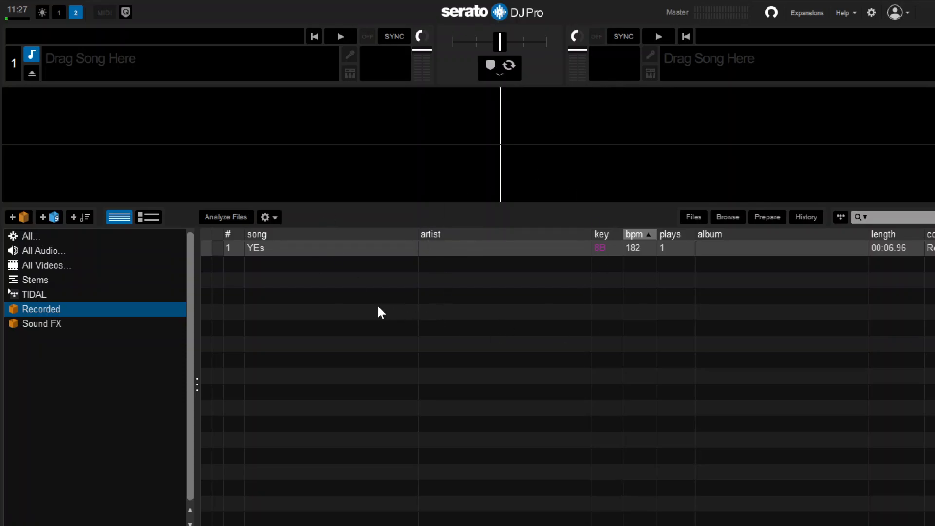
{"action": "mouse_move", "coordinate": [828, 494]}
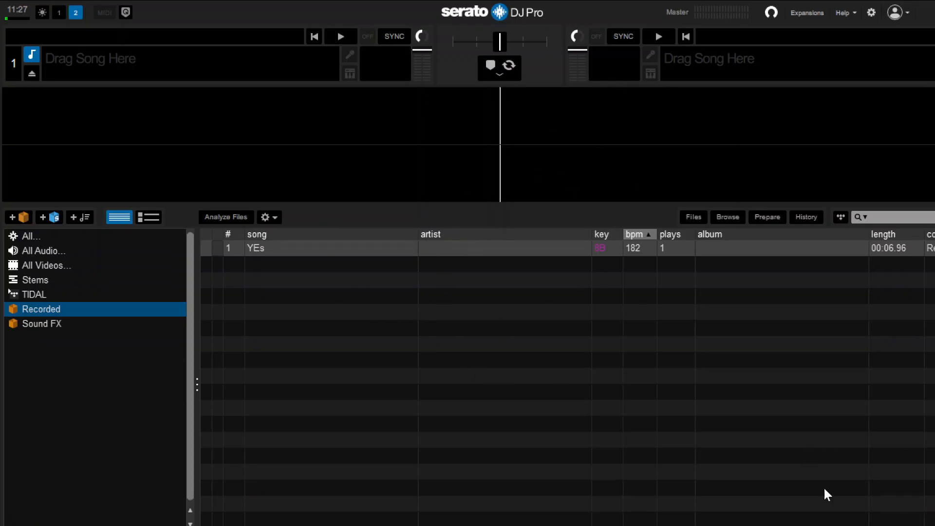
{"action": "mouse_move", "coordinate": [901, 491]}
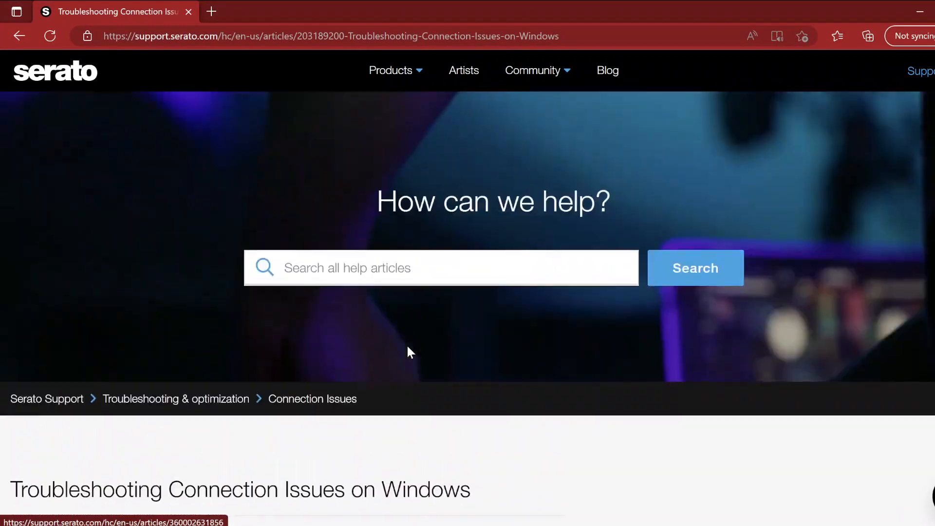
Read the Serato article, highlight the 11th Gen Intel CPU note, then minimize the browser.
{"action": "scroll", "scroll_direction": "down", "scroll_amount": 3}
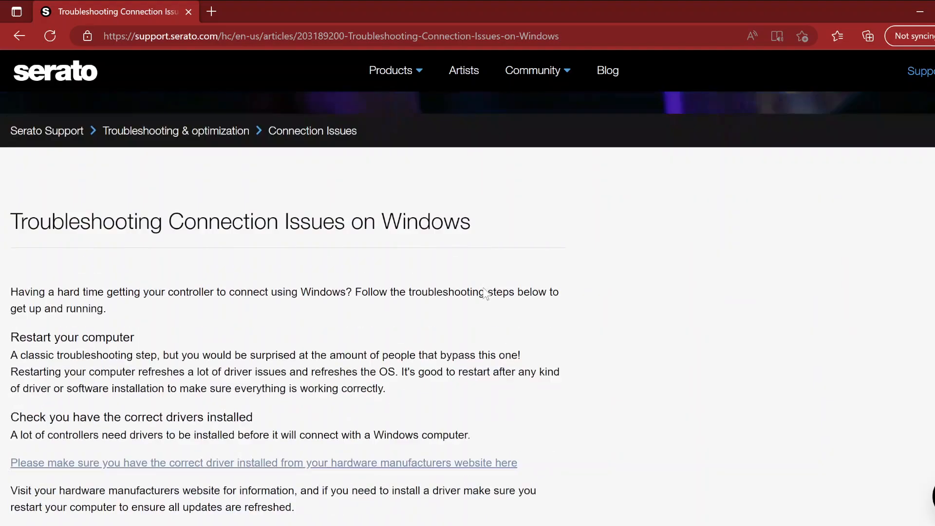
{"action": "scroll", "scroll_direction": "down", "scroll_amount": 3}
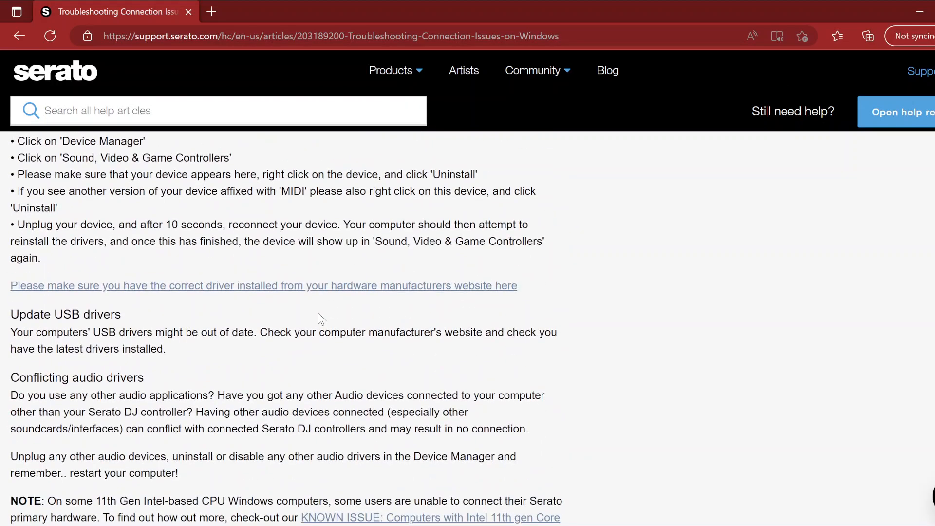
{"action": "scroll", "scroll_direction": "down", "scroll_amount": 3}
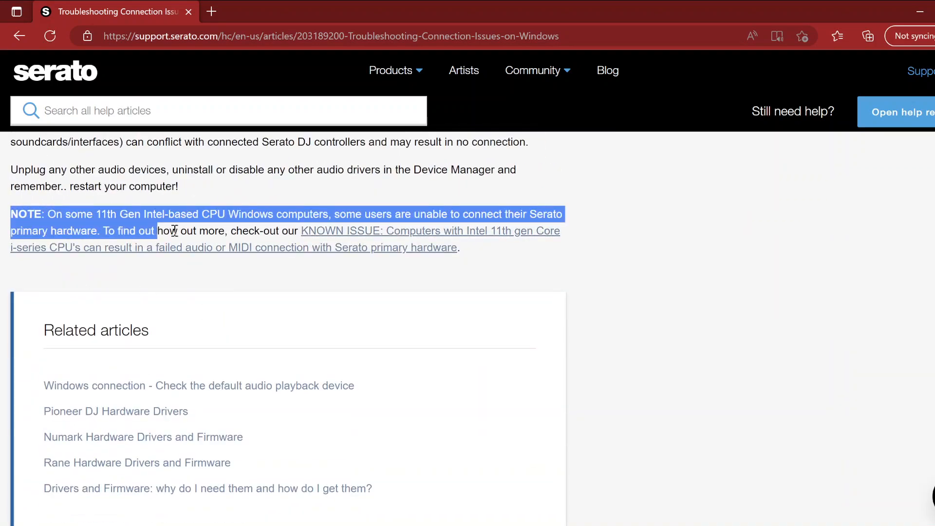
{"action": "left_click_drag", "start_coordinate": [173, 230], "coordinate": [459, 248]}
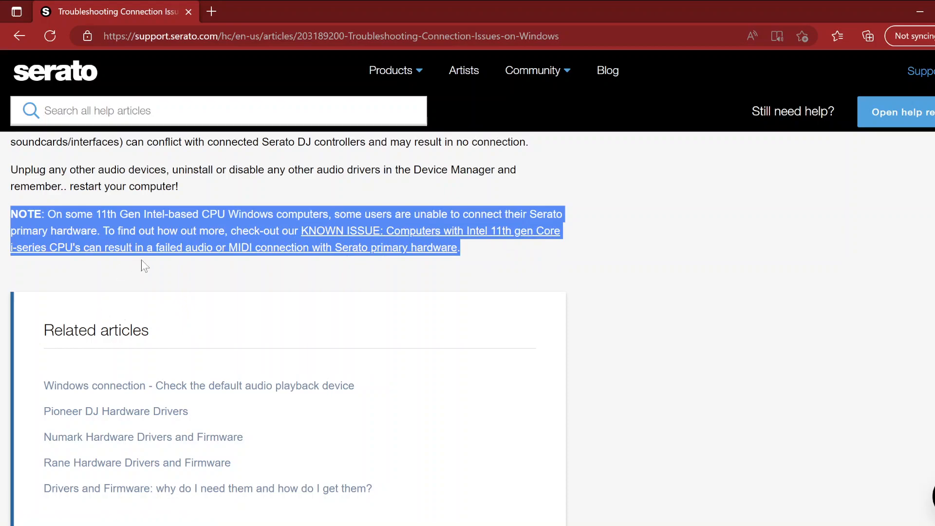
{"action": "mouse_move", "coordinate": [441, 272]}
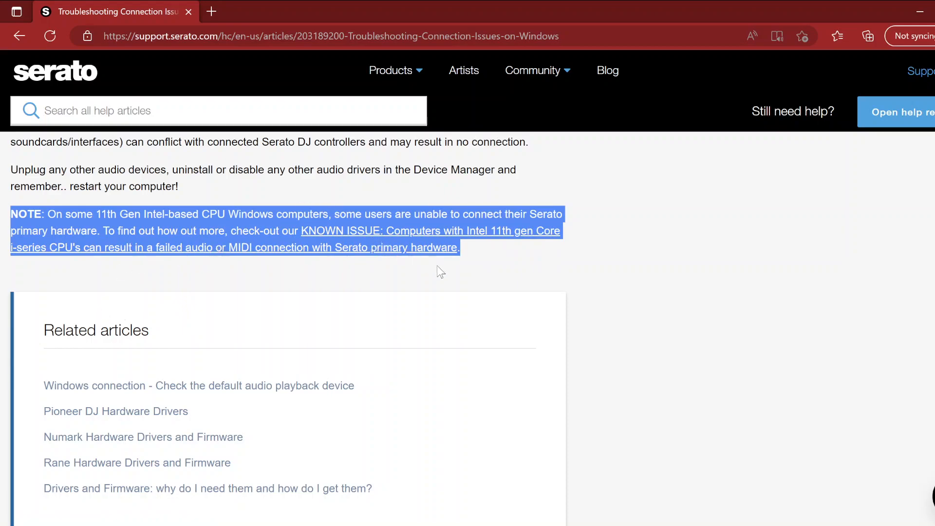
{"action": "mouse_move", "coordinate": [200, 316]}
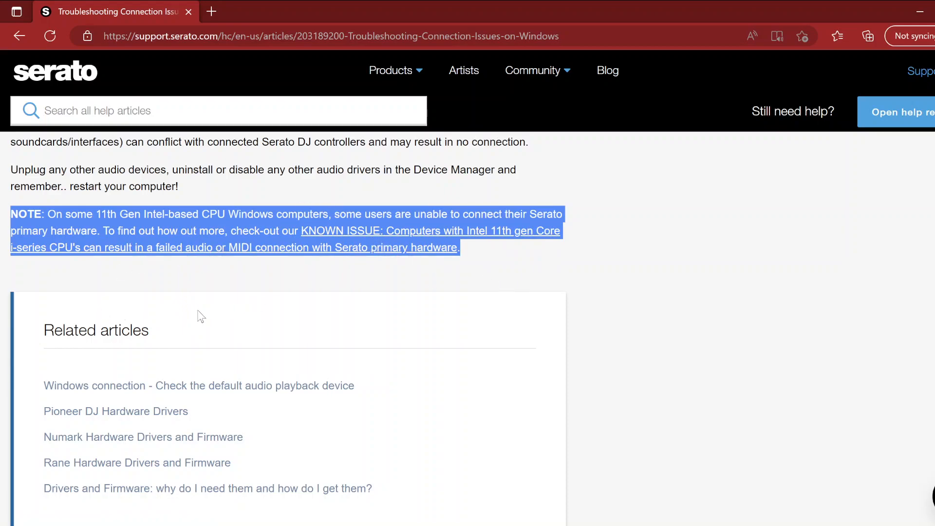
{"action": "mouse_move", "coordinate": [437, 240]}
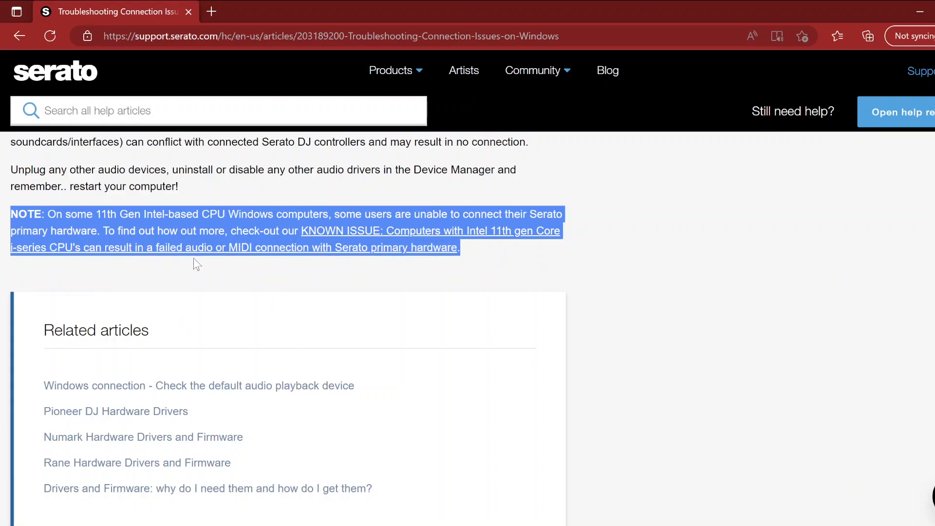
{"action": "mouse_move", "coordinate": [429, 276]}
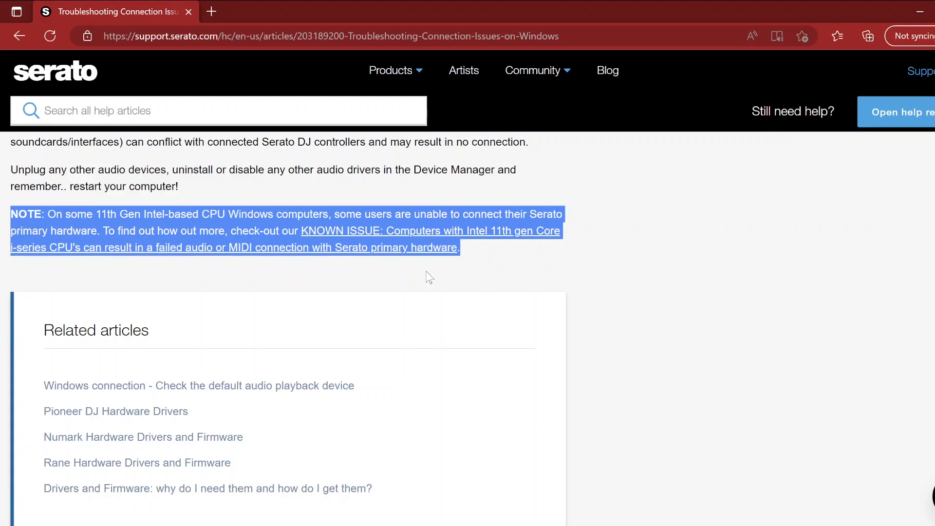
{"action": "scroll", "scroll_direction": "up", "scroll_amount": 3}
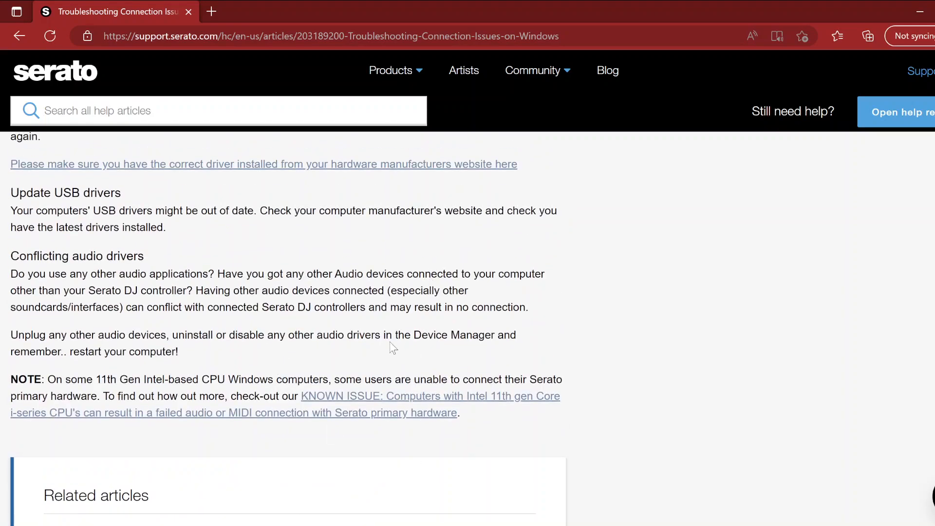
{"action": "mouse_move", "coordinate": [416, 358]}
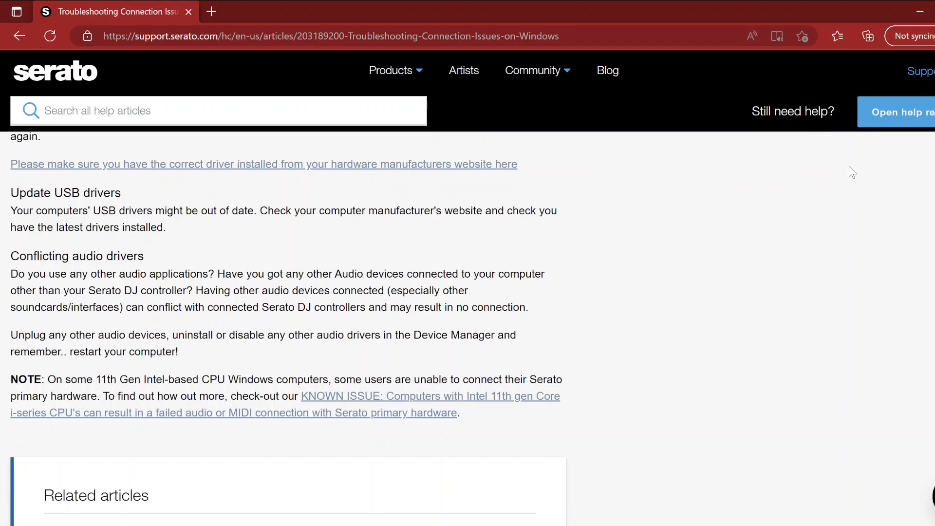
{"action": "mouse_move", "coordinate": [848, 177]}
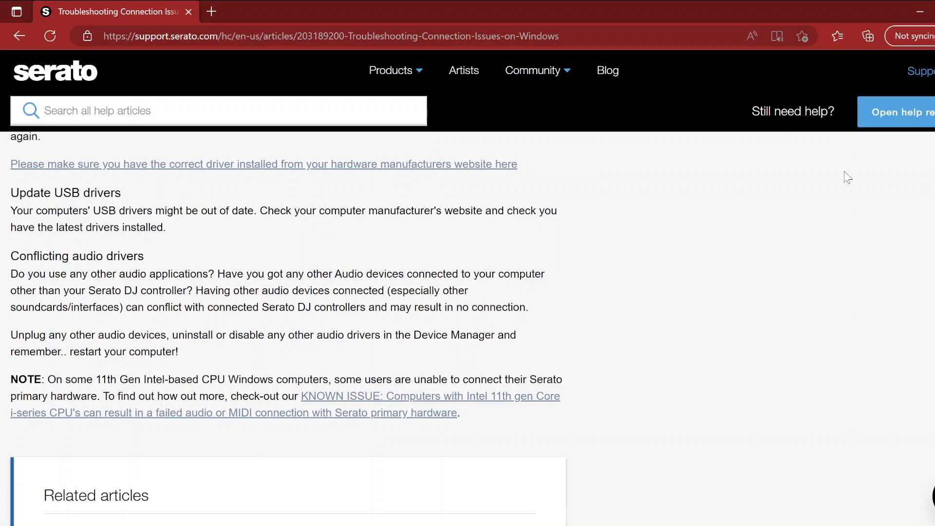
{"action": "mouse_move", "coordinate": [920, 13]}
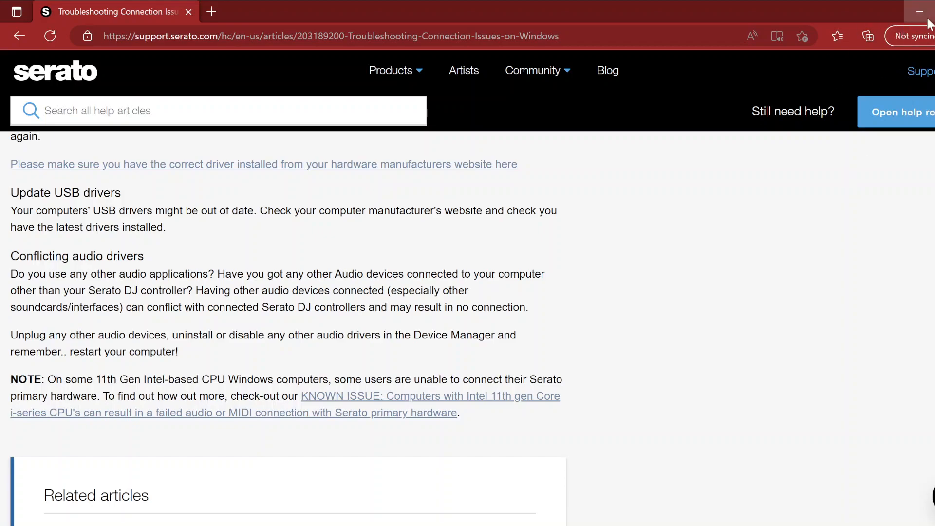
{"action": "left_click", "coordinate": [920, 11]}
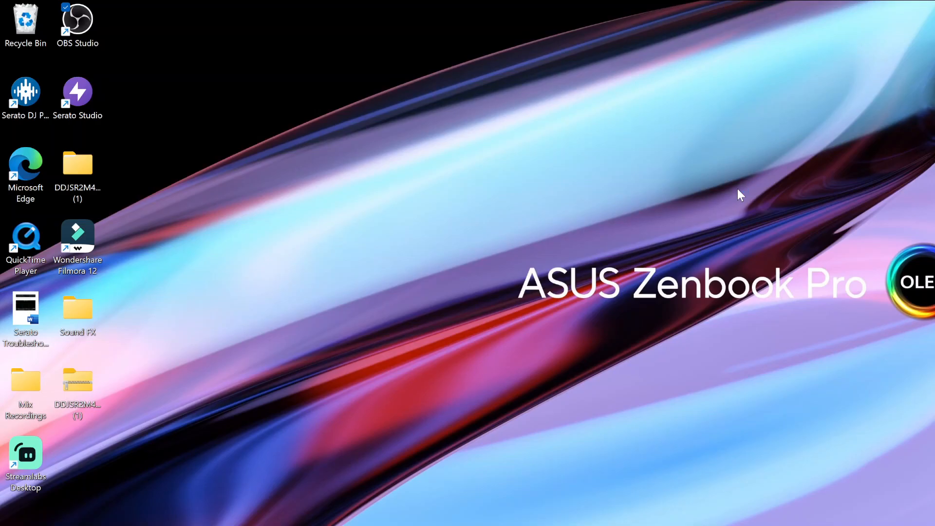
{"action": "mouse_move", "coordinate": [725, 200]}
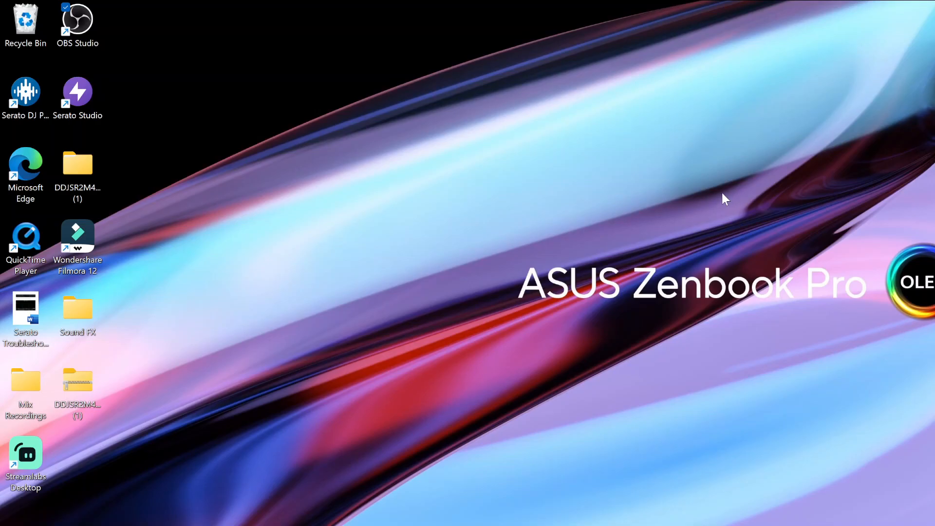
{"action": "mouse_move", "coordinate": [703, 202]}
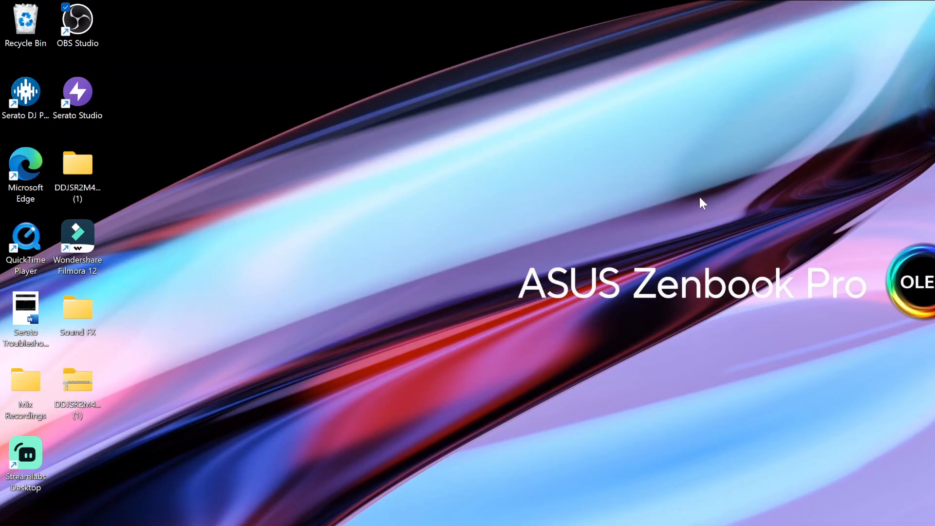
{"action": "mouse_move", "coordinate": [406, 306]}
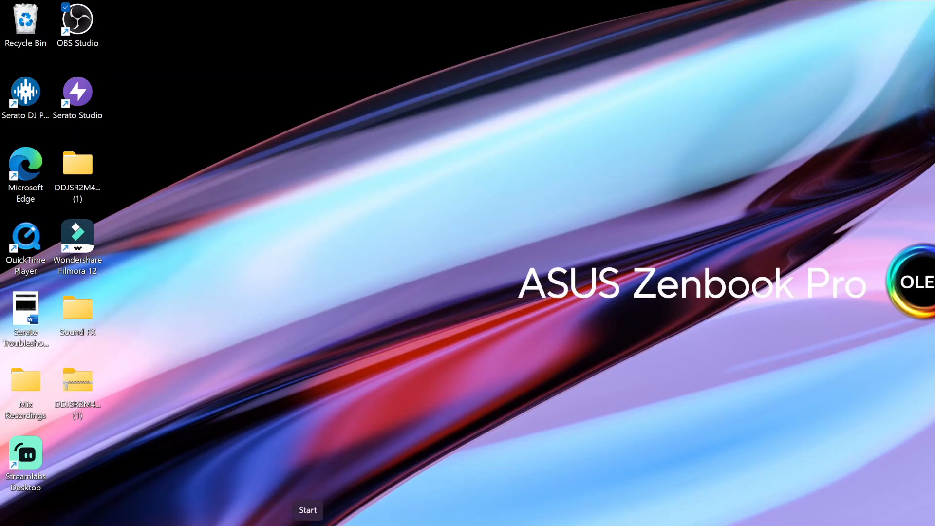
{"action": "mouse_move", "coordinate": [304, 459]}
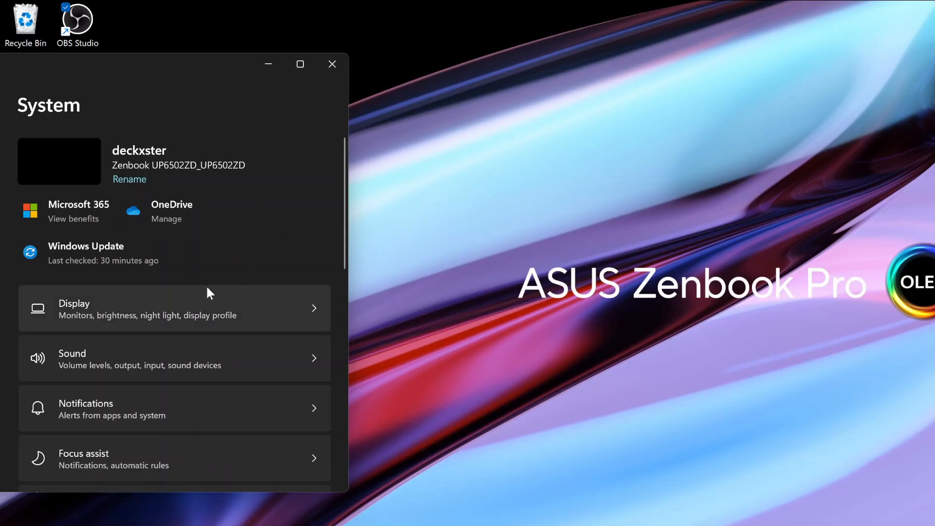
Open the Windows Update page from System settings, confirming the PC is up to date.
{"action": "scroll", "scroll_direction": "down", "scroll_amount": 3}
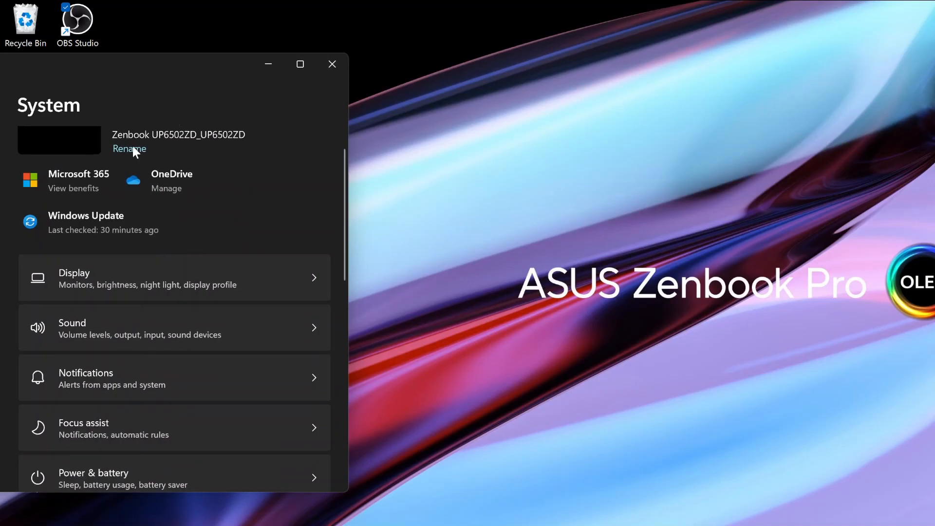
{"action": "scroll", "scroll_direction": "down", "scroll_amount": 3}
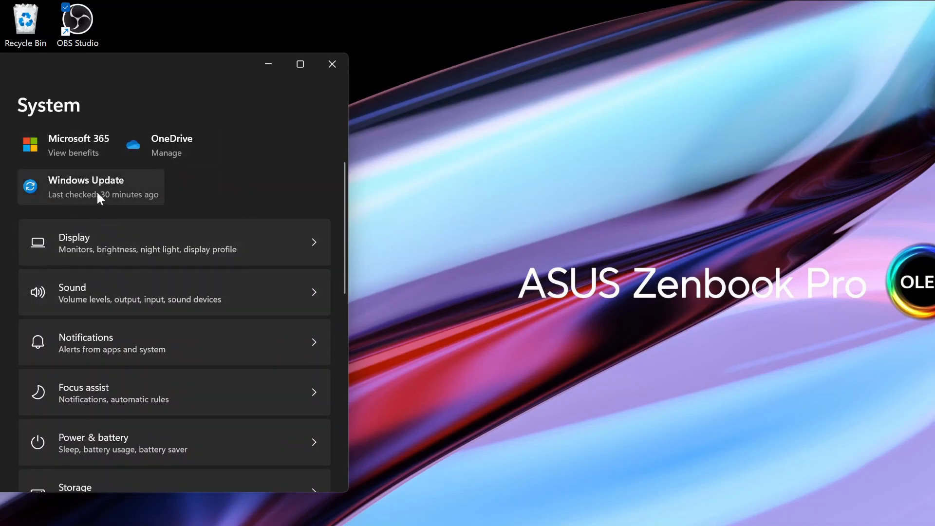
{"action": "left_click", "coordinate": [90, 186]}
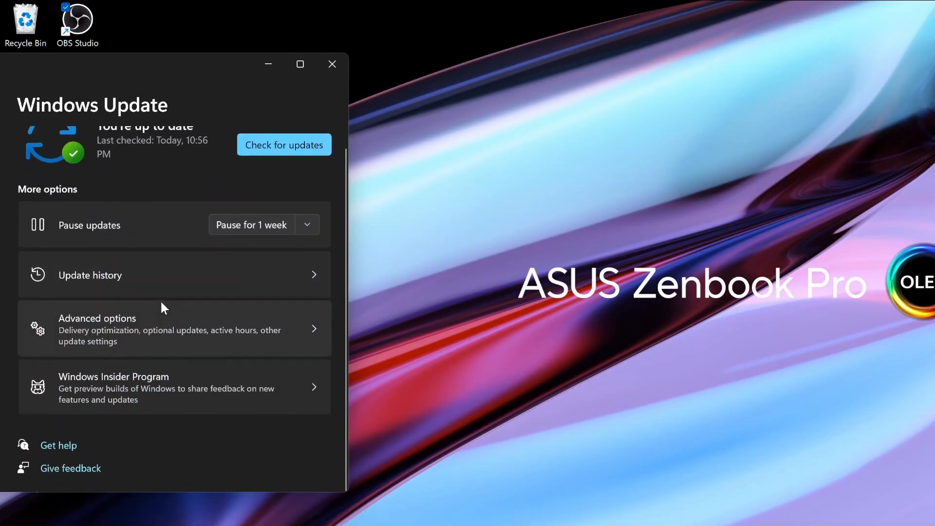
Review Update history: the 22H2 feature update, quality, driver and other updates.
{"action": "left_click", "coordinate": [90, 274]}
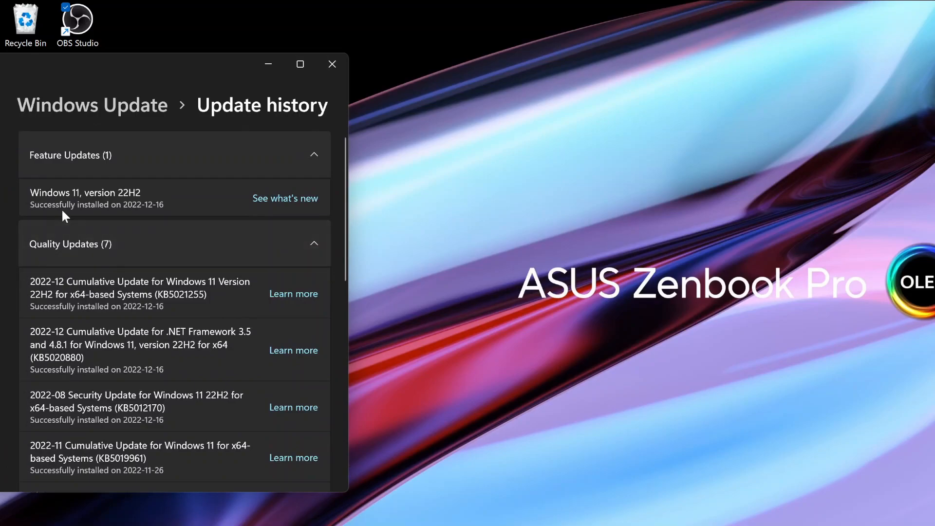
{"action": "mouse_move", "coordinate": [136, 202]}
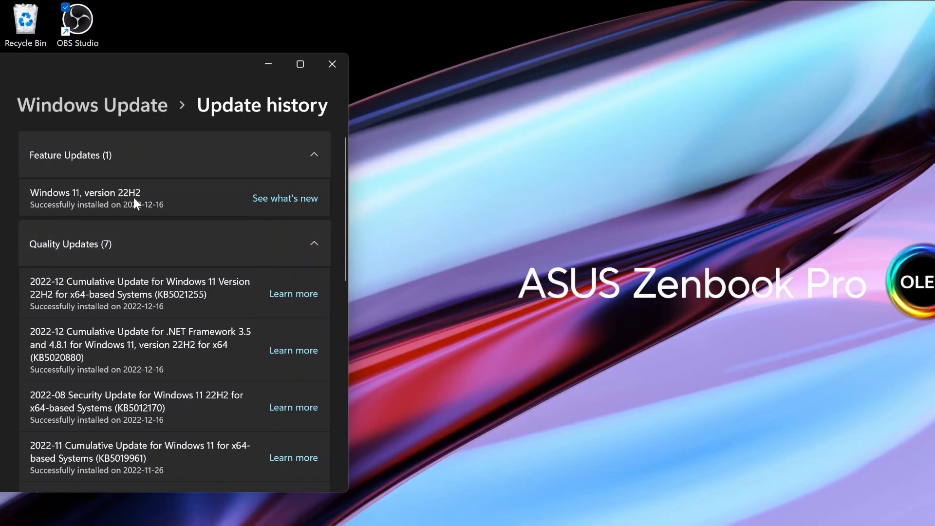
{"action": "mouse_move", "coordinate": [162, 222]}
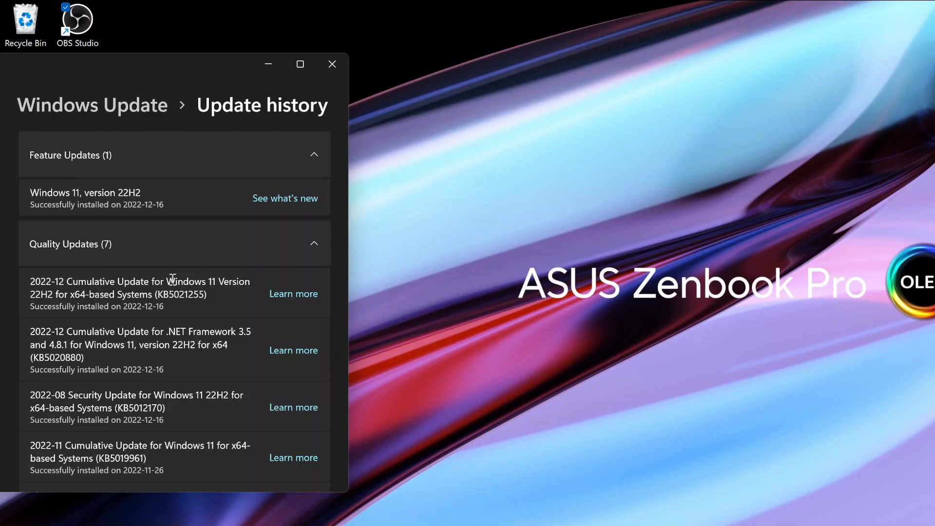
{"action": "scroll", "scroll_direction": "down", "scroll_amount": 3}
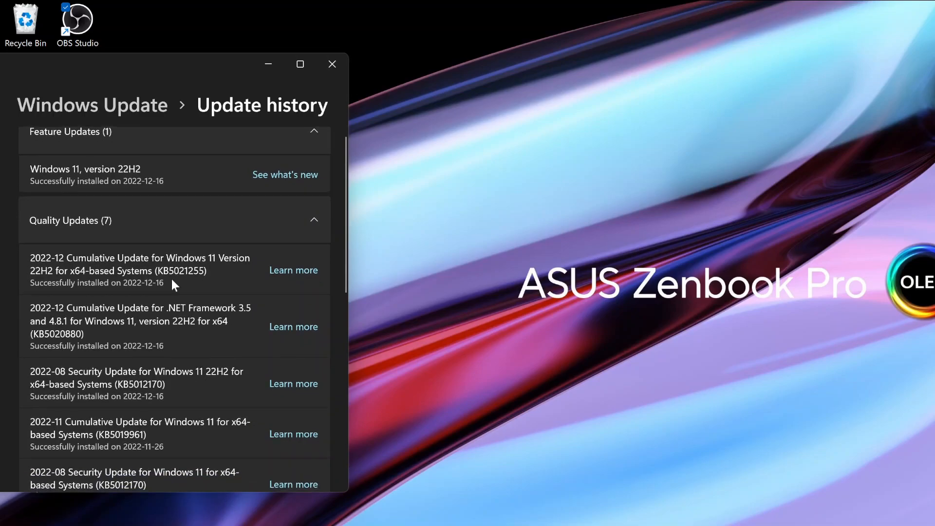
{"action": "scroll", "scroll_direction": "down", "scroll_amount": 3}
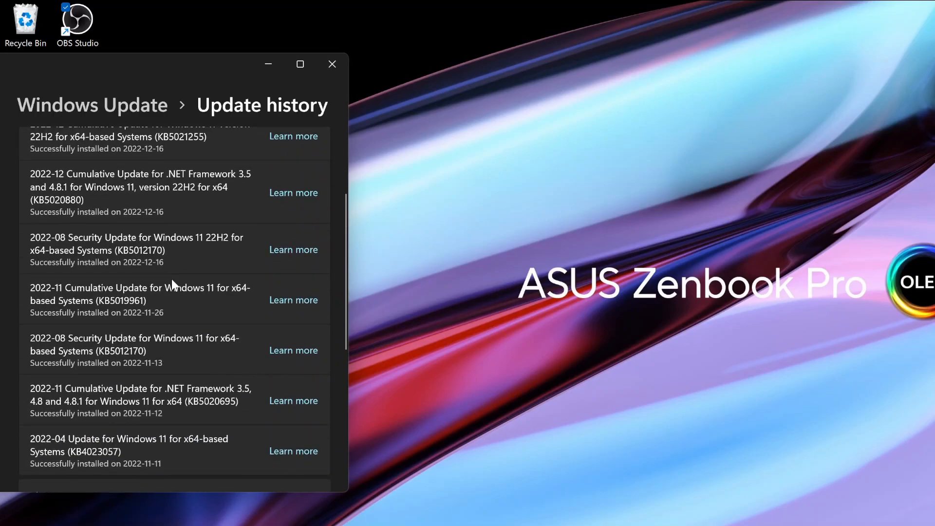
{"action": "scroll", "scroll_direction": "down", "scroll_amount": 3}
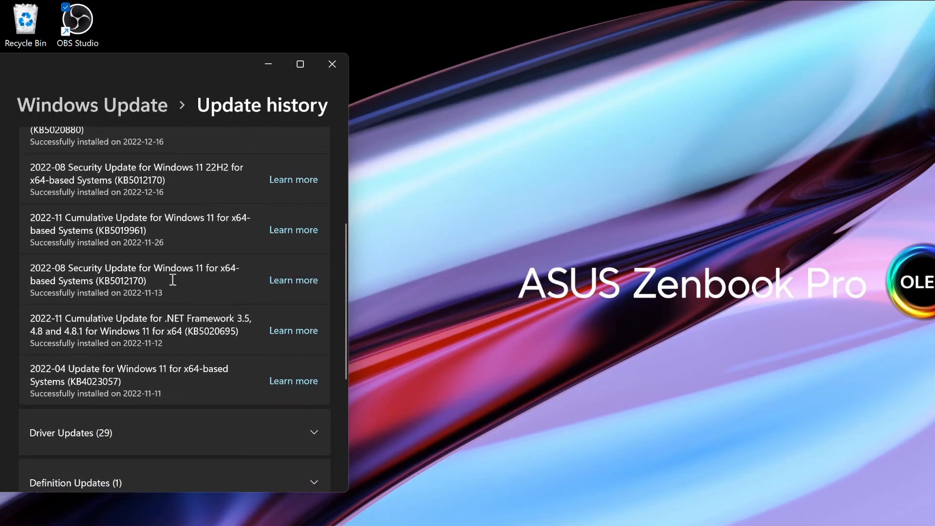
{"action": "scroll", "scroll_direction": "down", "scroll_amount": 3}
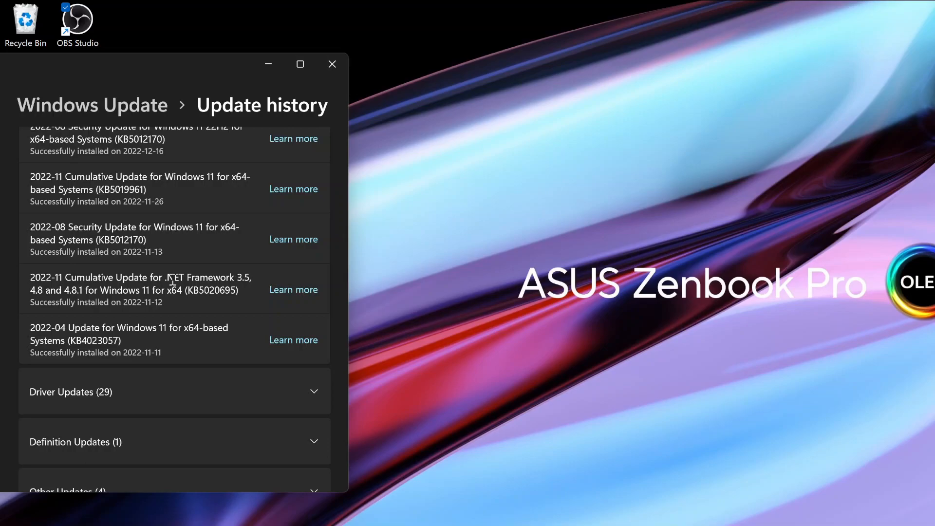
{"action": "scroll", "scroll_direction": "down", "scroll_amount": 3}
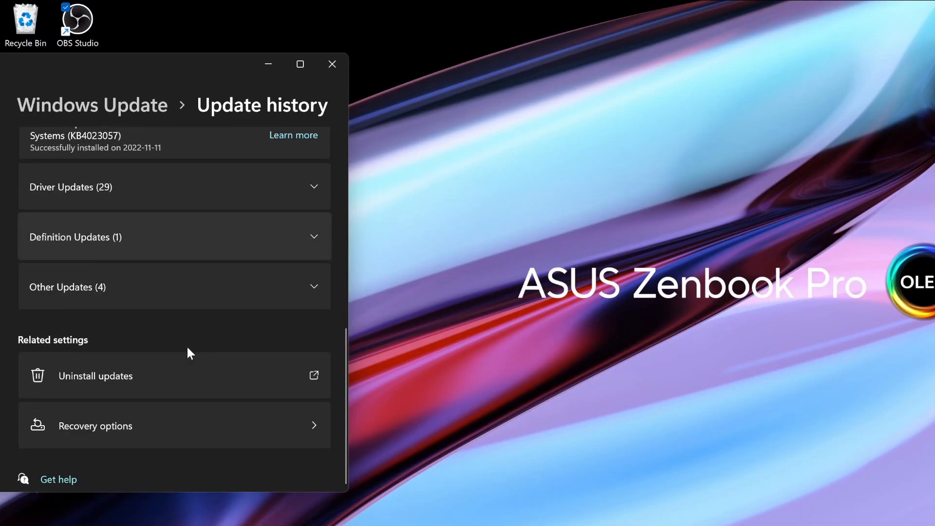
{"action": "scroll", "scroll_direction": "down", "scroll_amount": 3}
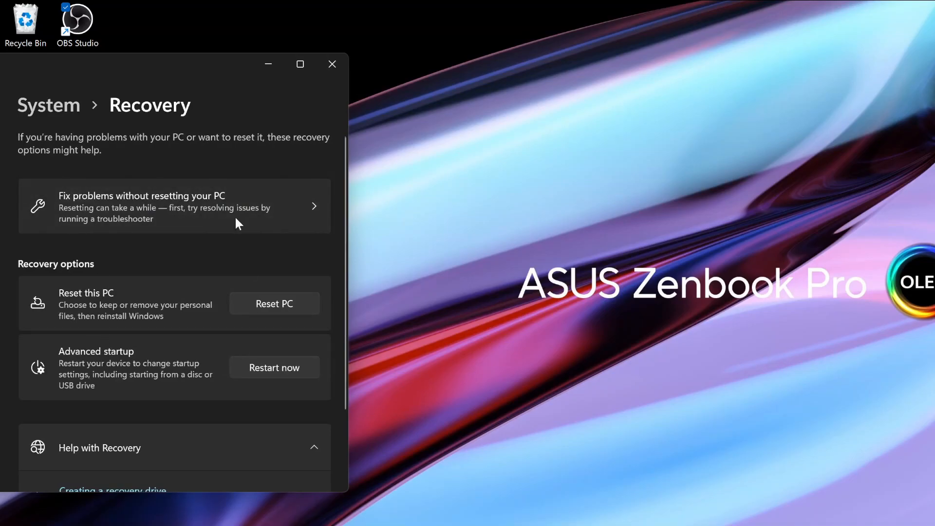
Review the Recovery page, minimize Settings, and launch Serato DJ Pro from its desktop shortcut.
{"action": "scroll", "scroll_direction": "down", "scroll_amount": 3}
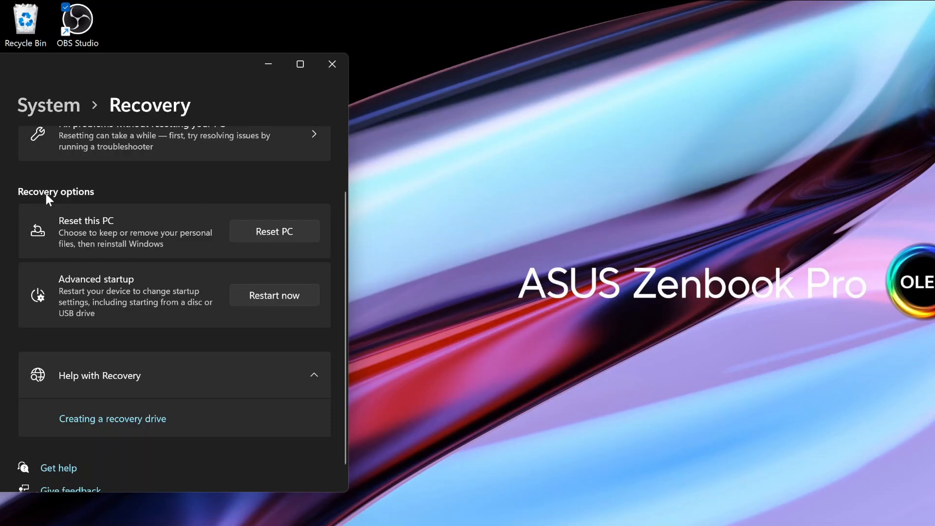
{"action": "mouse_move", "coordinate": [250, 278]}
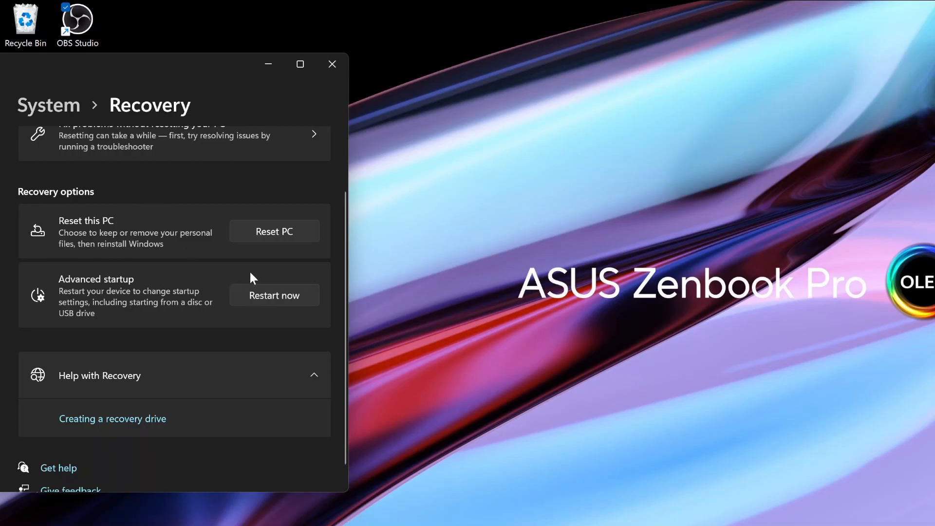
{"action": "mouse_move", "coordinate": [433, 197]}
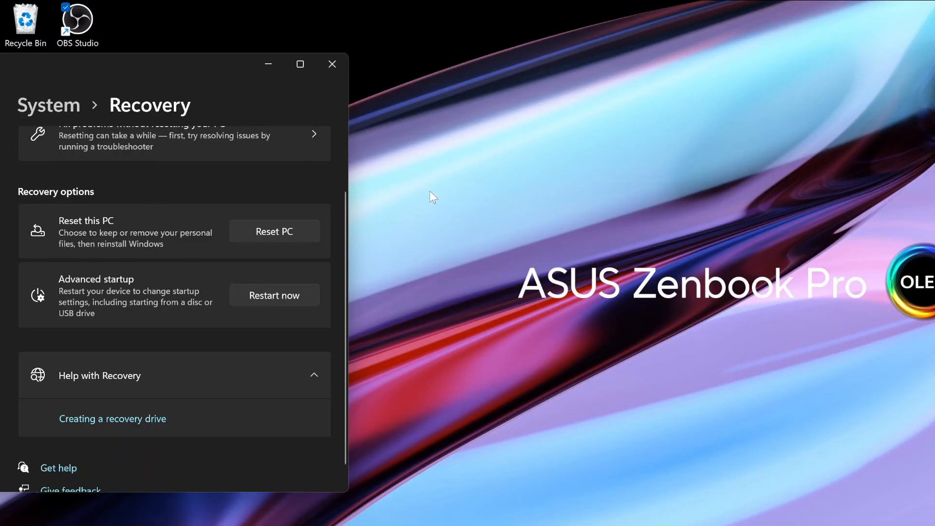
{"action": "mouse_move", "coordinate": [270, 264]}
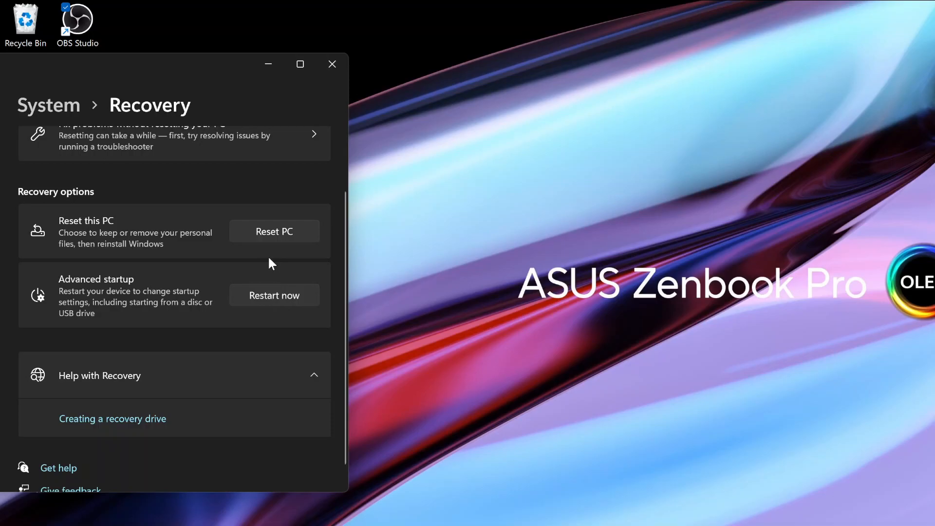
{"action": "mouse_move", "coordinate": [287, 272]}
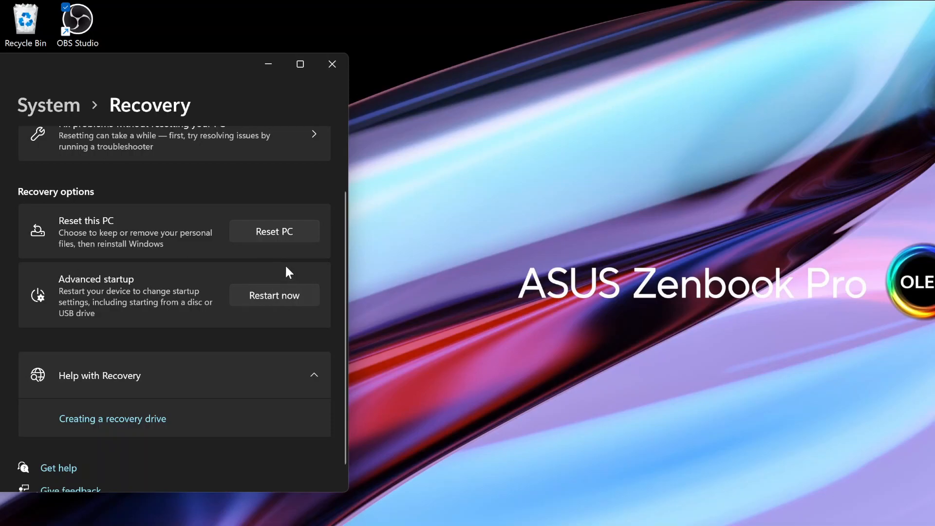
{"action": "mouse_move", "coordinate": [220, 297]}
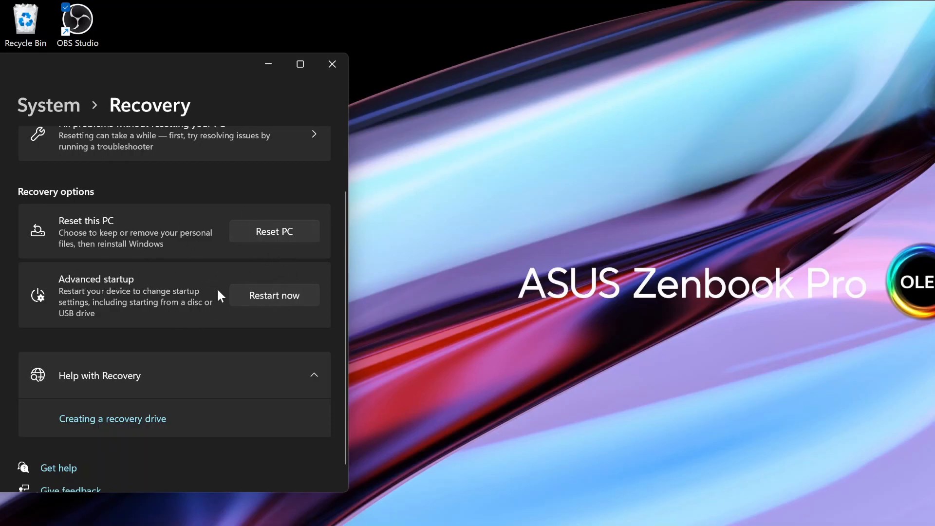
{"action": "mouse_move", "coordinate": [280, 270]}
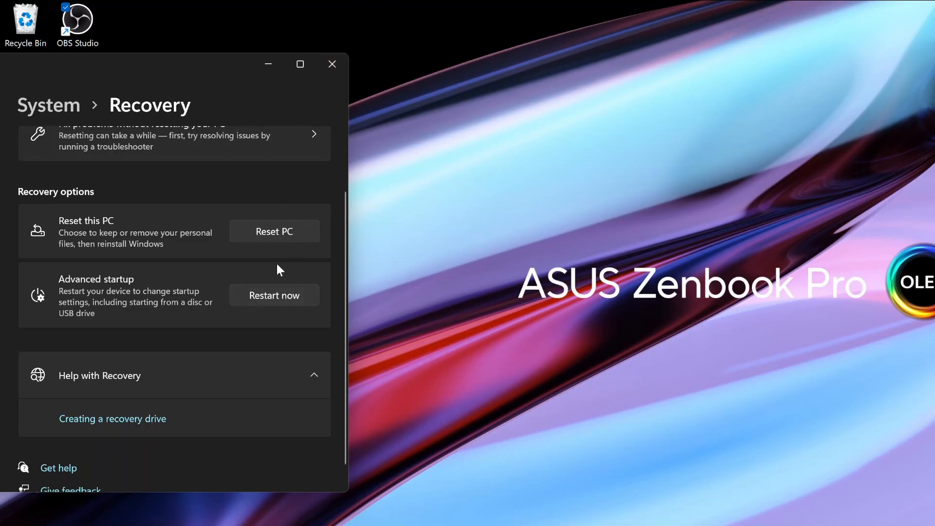
{"action": "mouse_move", "coordinate": [360, 151]}
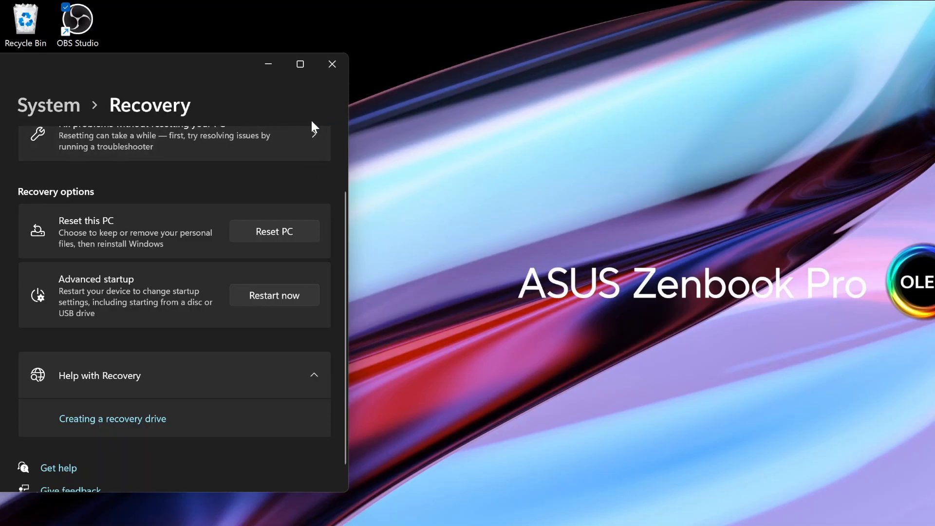
{"action": "mouse_move", "coordinate": [268, 64]}
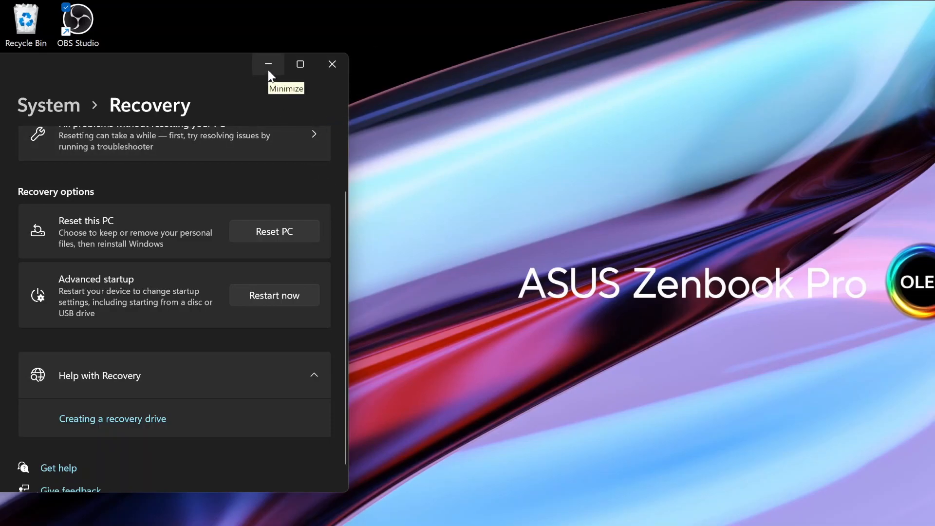
{"action": "left_click", "coordinate": [267, 64]}
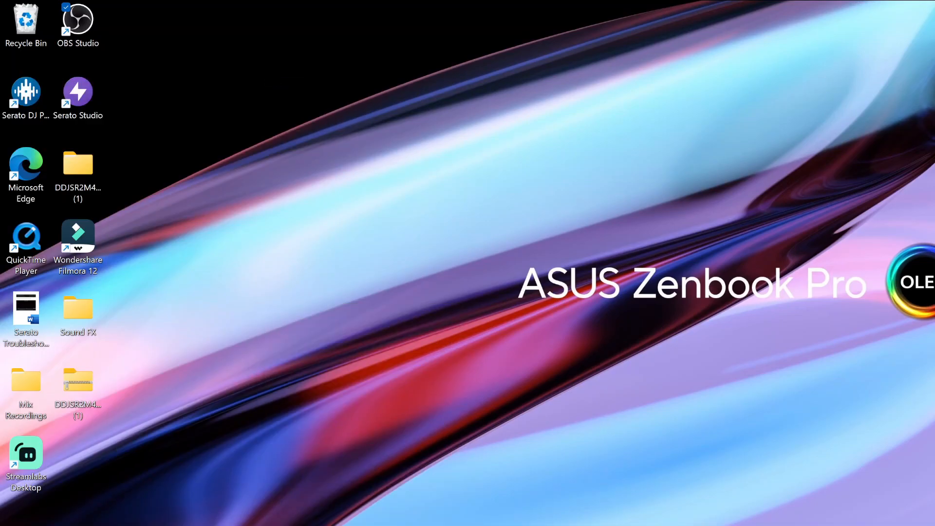
{"action": "double_click", "coordinate": [26, 93]}
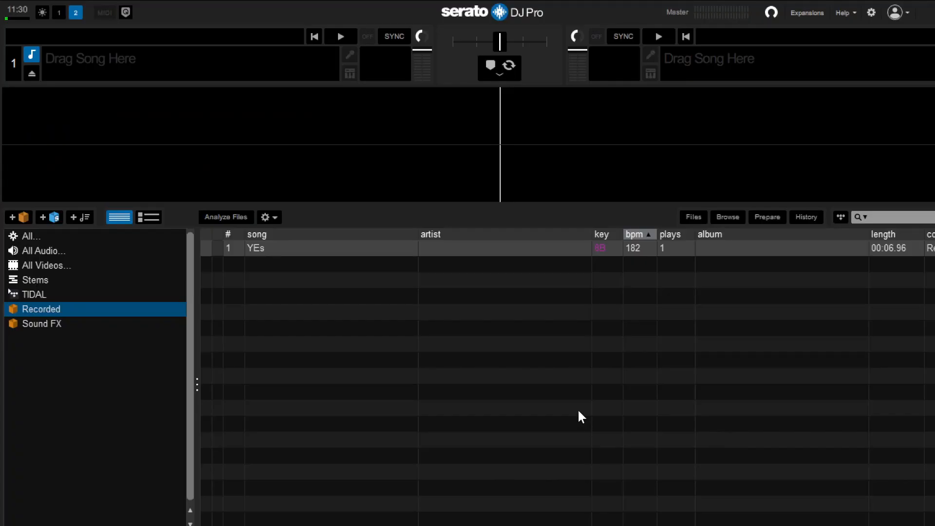